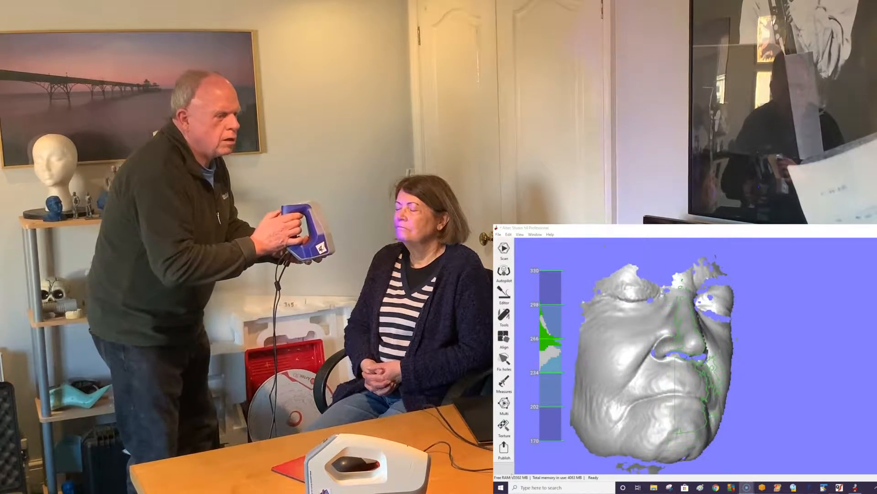
# Show the processing tools and display raw Spider Scan 1 instead of its fusion
pyautogui.click(504, 253)
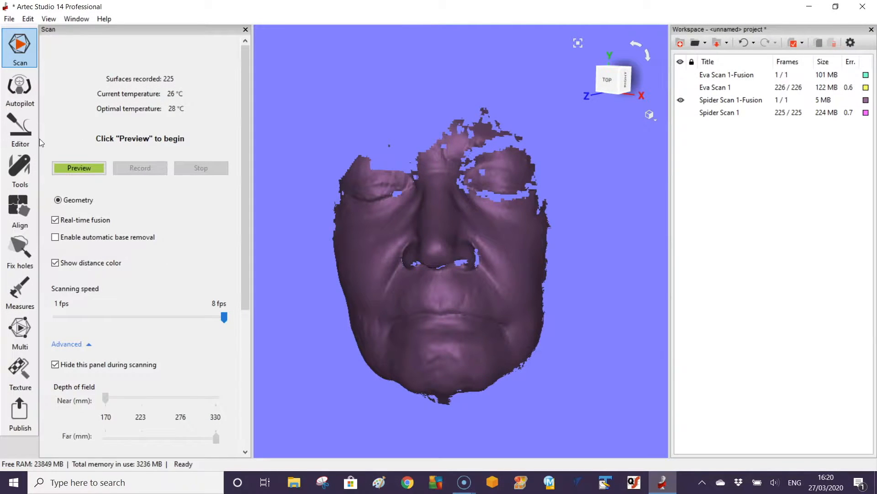
pyautogui.moveTo(19, 165)
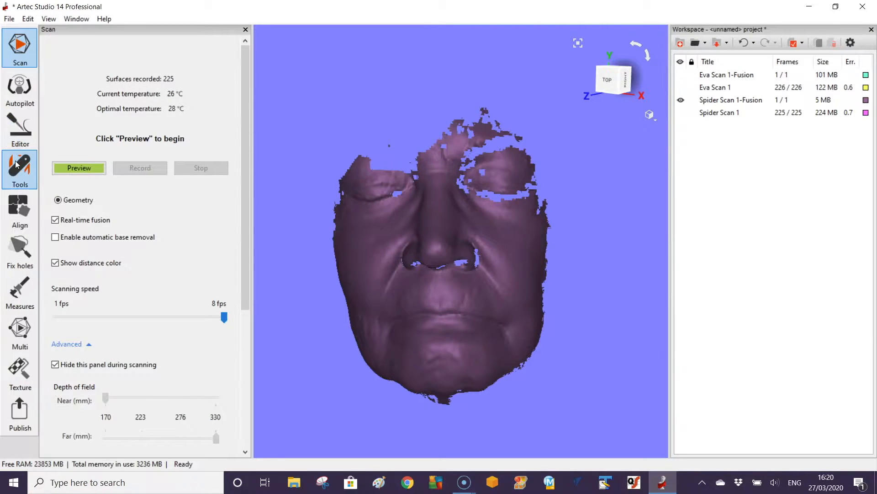
pyautogui.click(19, 170)
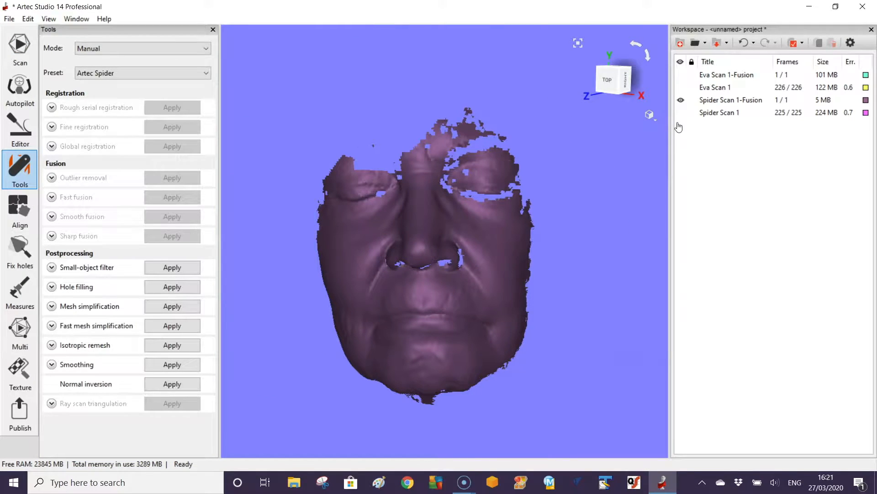
pyautogui.click(680, 112)
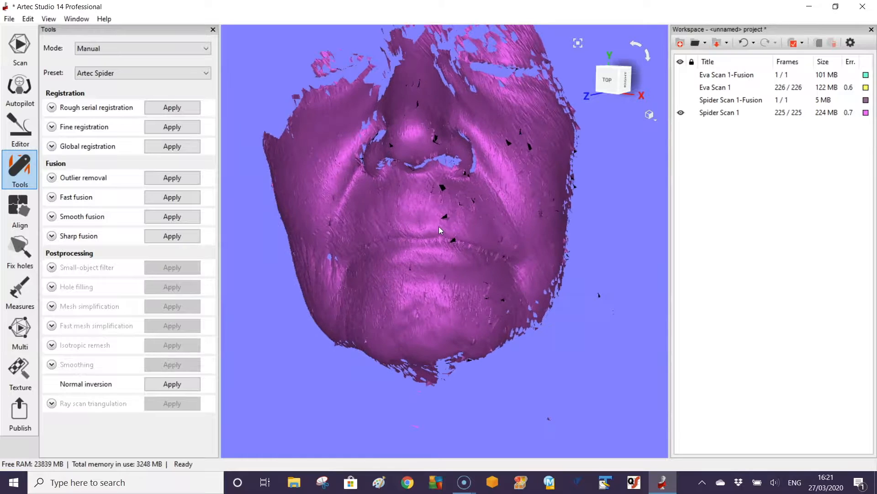
# View Spider Scan 1 as a point cloud, then return to solid shading
pyautogui.click(650, 115)
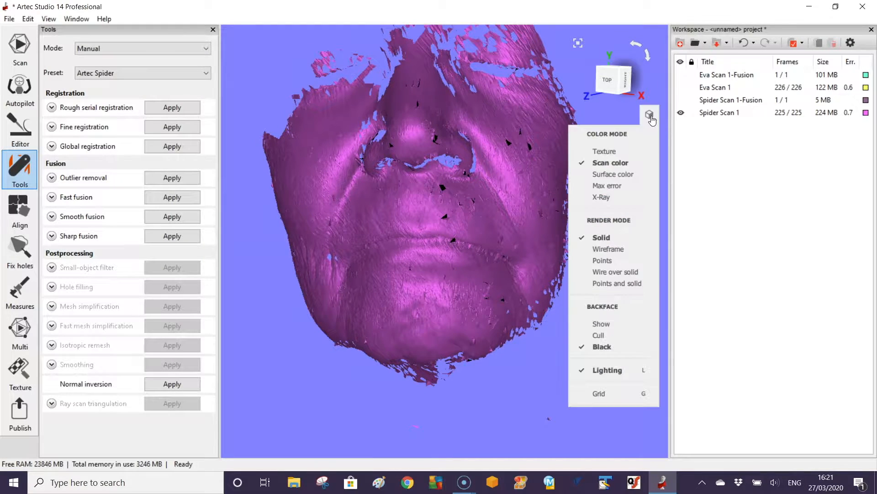
pyautogui.click(603, 261)
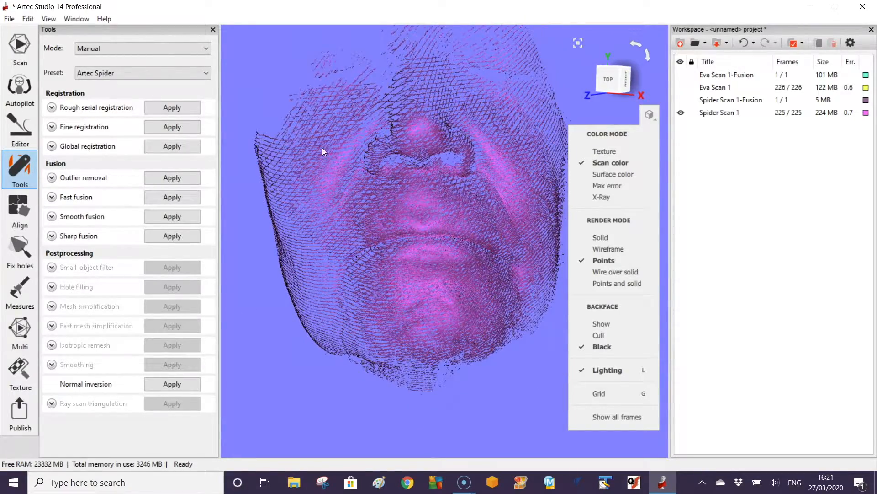
pyautogui.click(600, 237)
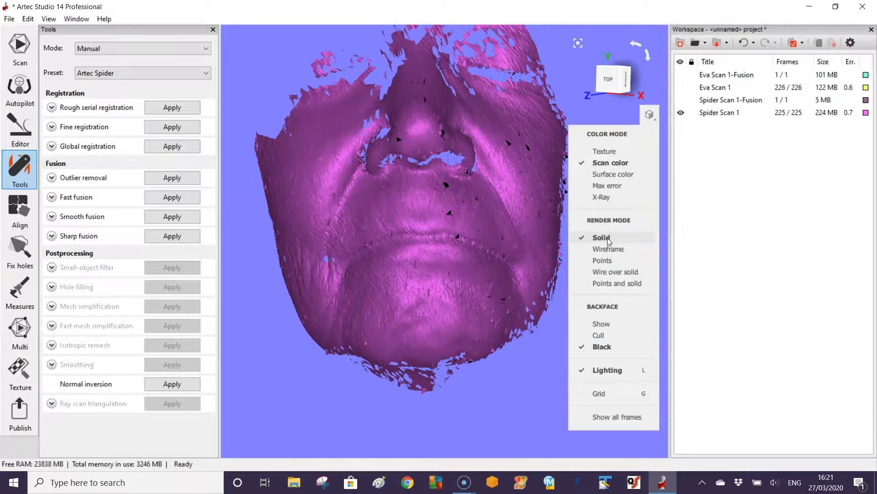
pyautogui.moveTo(63, 153)
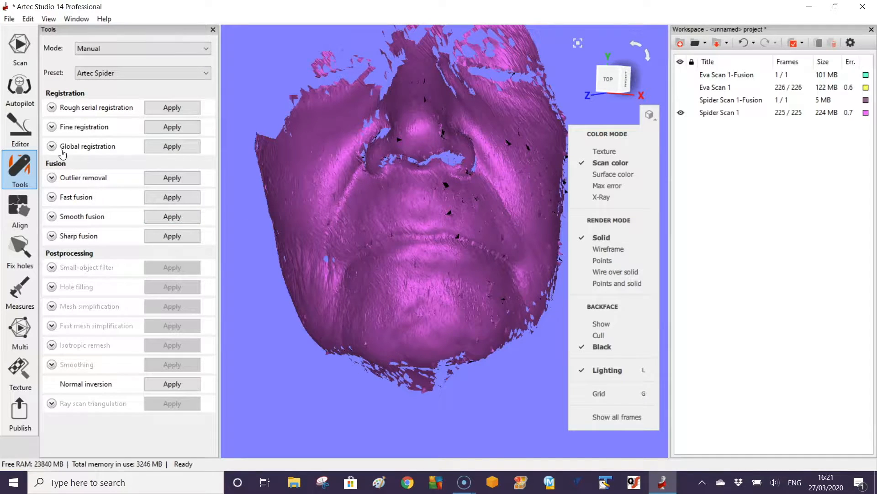
# Run global registration on Spider Scan 1, accepting geometry-only registration
pyautogui.click(52, 146)
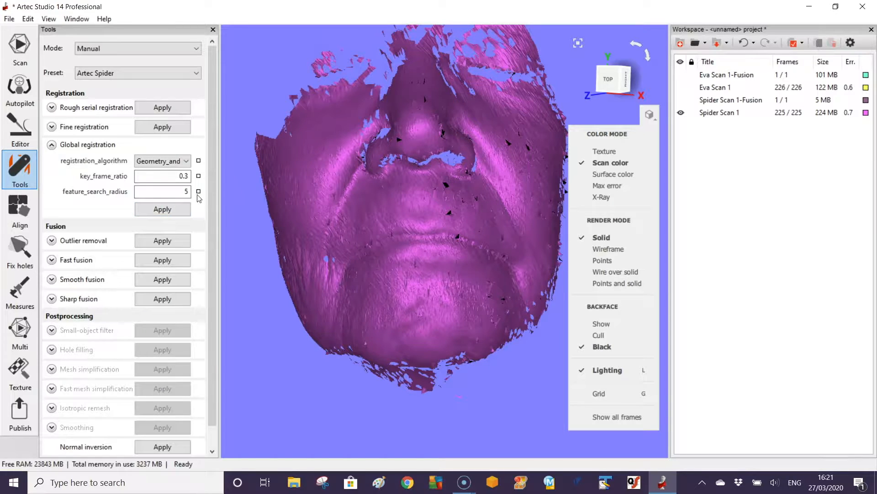
pyautogui.click(161, 208)
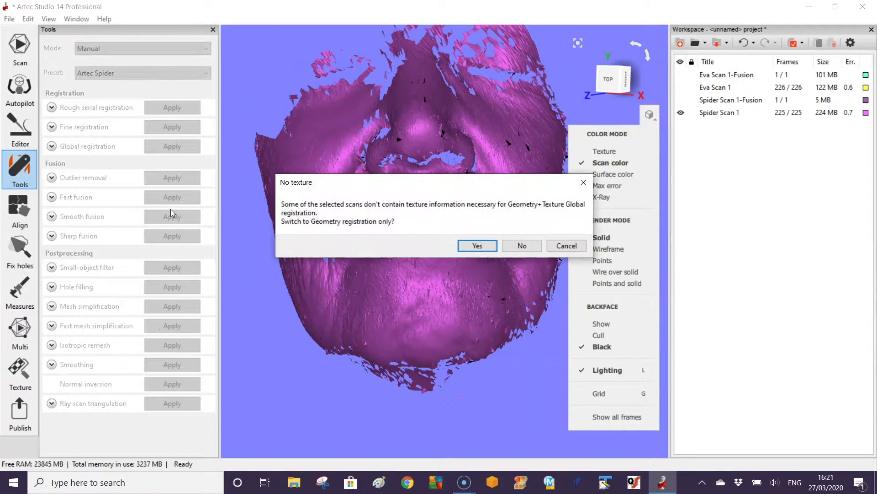
pyautogui.moveTo(477, 246)
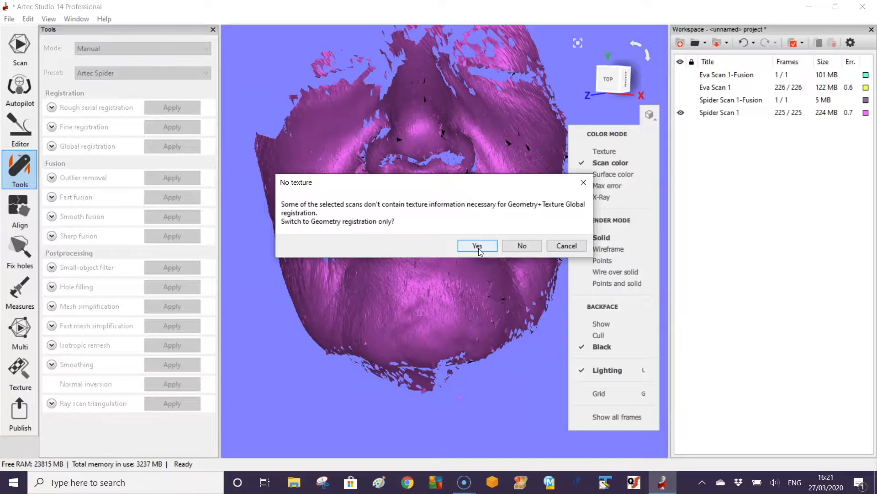
pyautogui.click(476, 246)
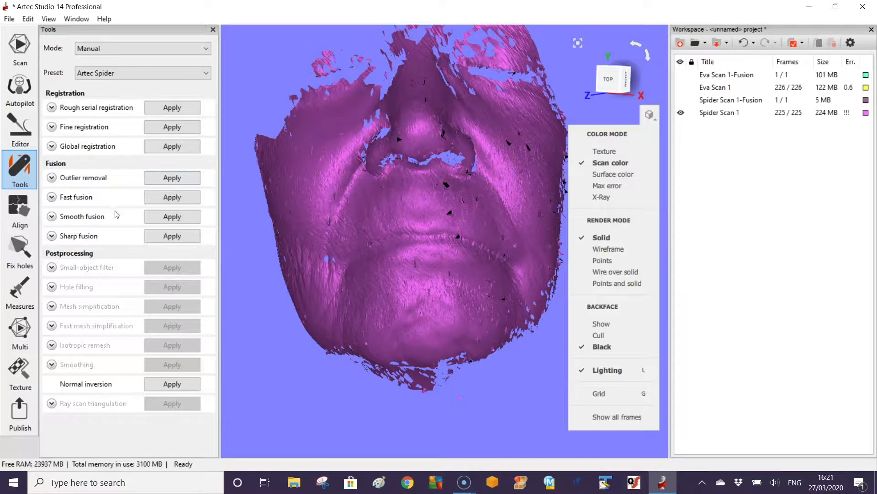
# Build a watertight Sharp fusion 1 mesh of the face from Spider Scan 1
pyautogui.click(51, 236)
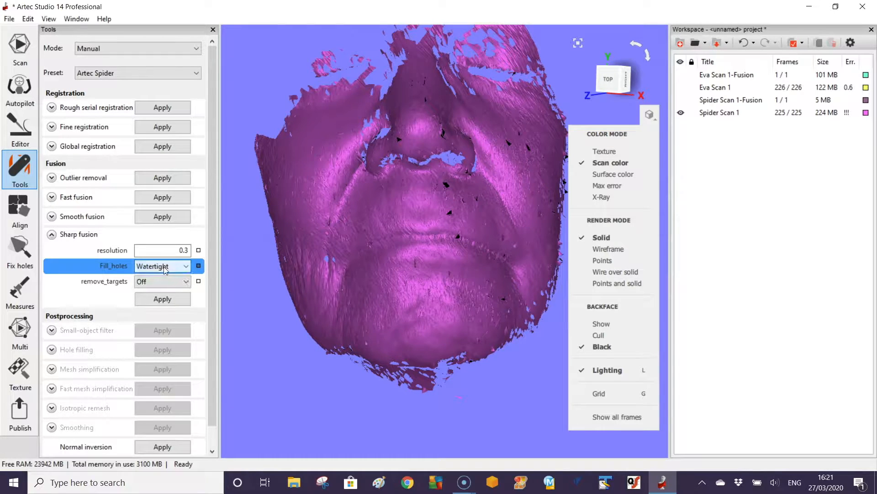
pyautogui.click(163, 299)
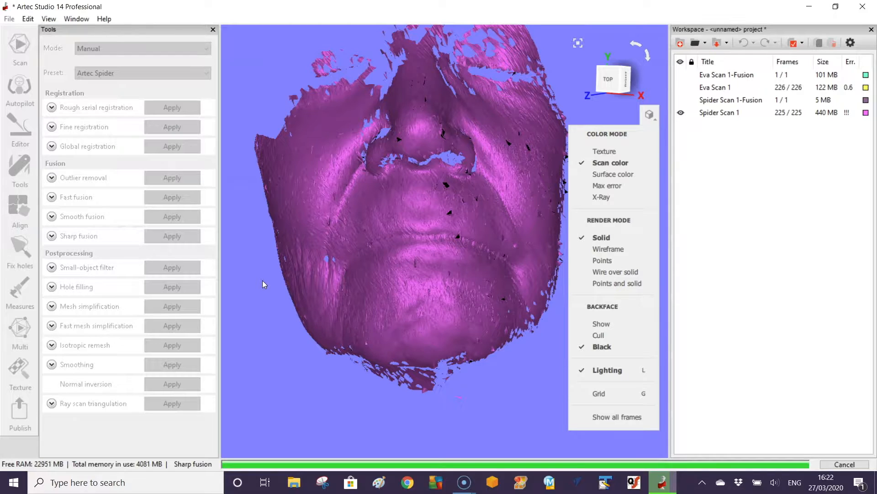
pyautogui.click(172, 236)
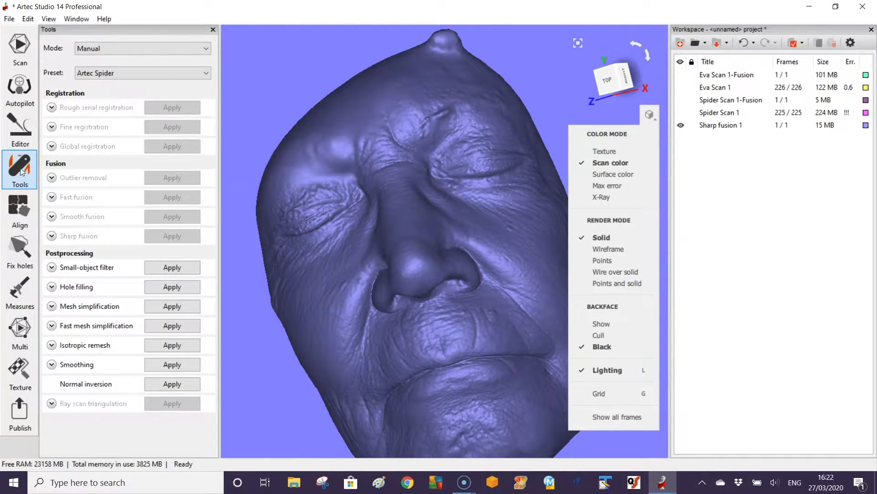
# Switch the processing preset to Artec Eva / M and confirm the settings reset
pyautogui.click(142, 73)
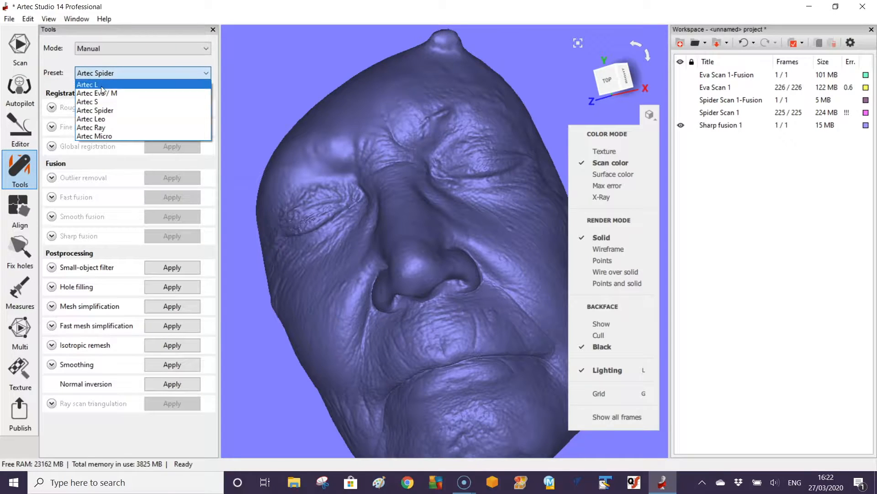
pyautogui.click(96, 94)
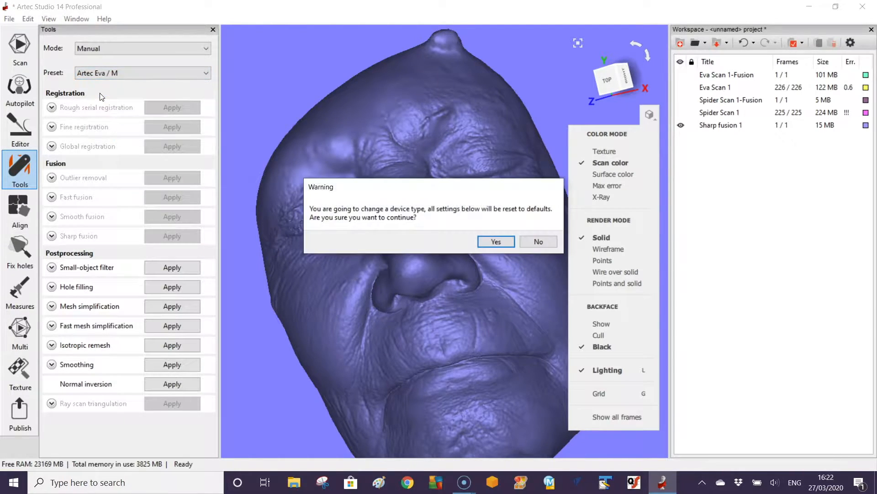
pyautogui.click(495, 241)
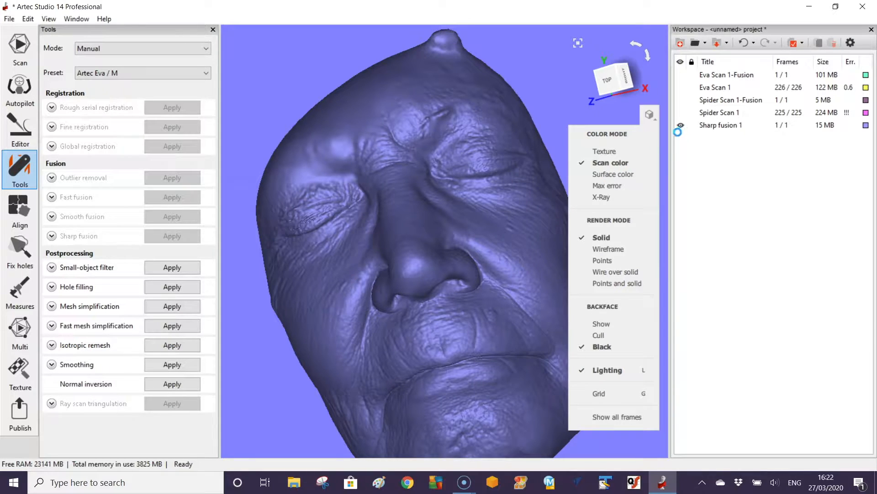
# Hide Sharp fusion 1 and show the raw Eva Scan 1 bust alone
pyautogui.click(680, 128)
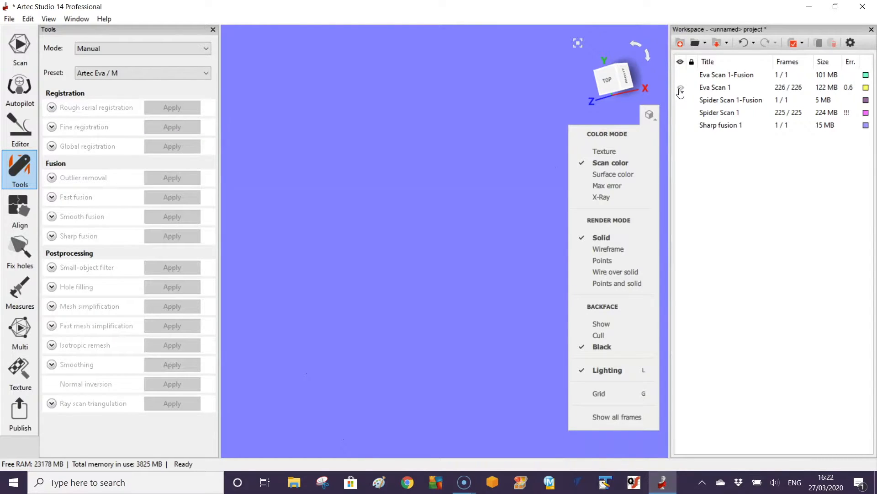
pyautogui.click(680, 88)
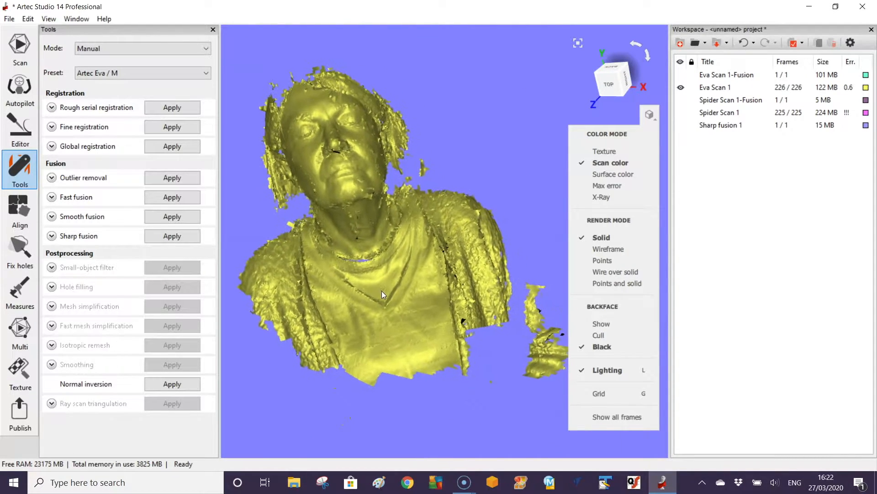
pyautogui.click(213, 29)
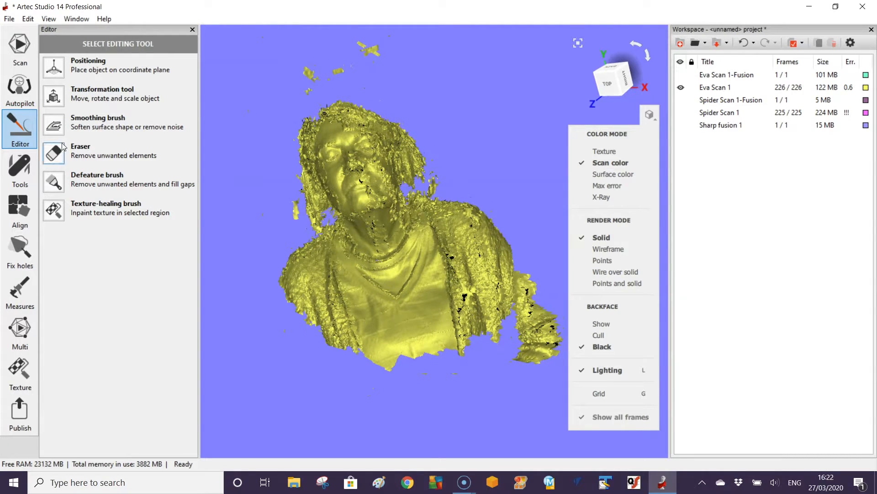
# Lasso-erase the floating fragments above the head from Eva Scan 1
pyautogui.click(81, 153)
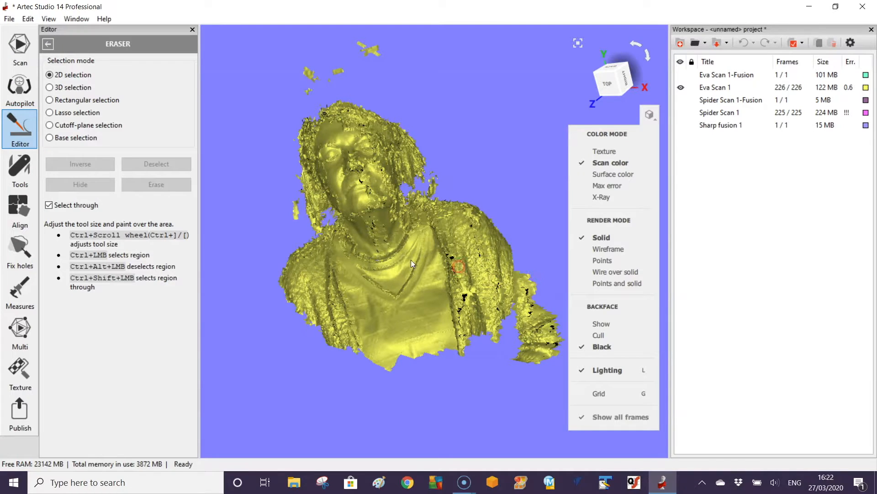
pyautogui.click(49, 112)
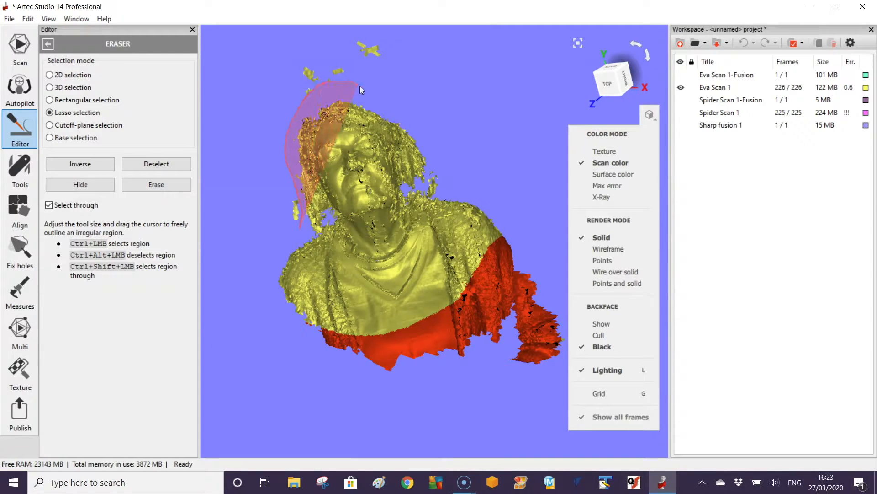
pyautogui.moveTo(358, 89); pyautogui.dragTo(243, 150)
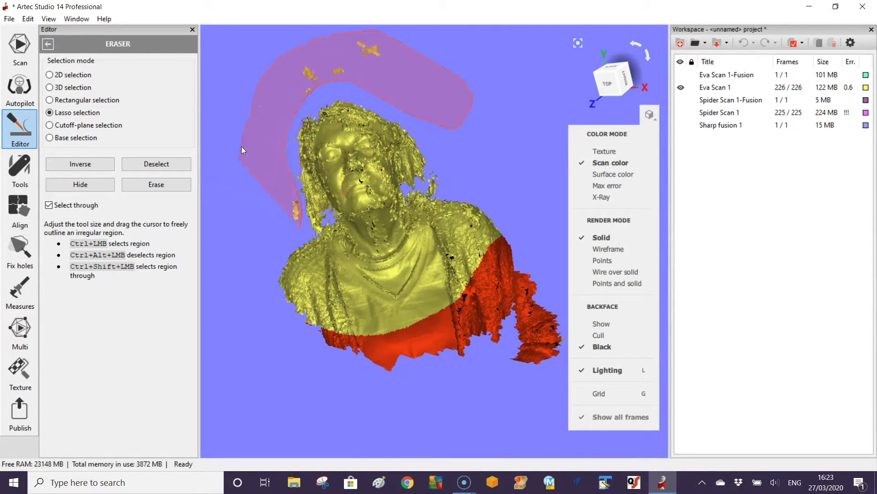
pyautogui.click(156, 184)
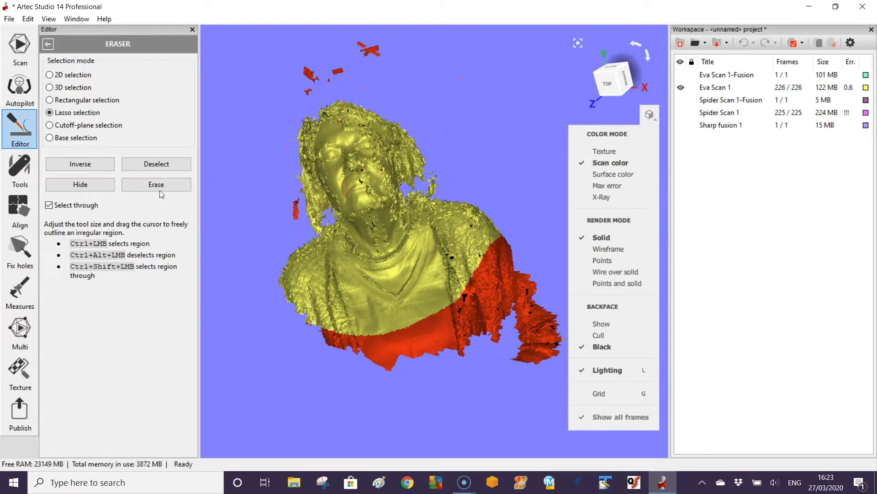
pyautogui.click(157, 184)
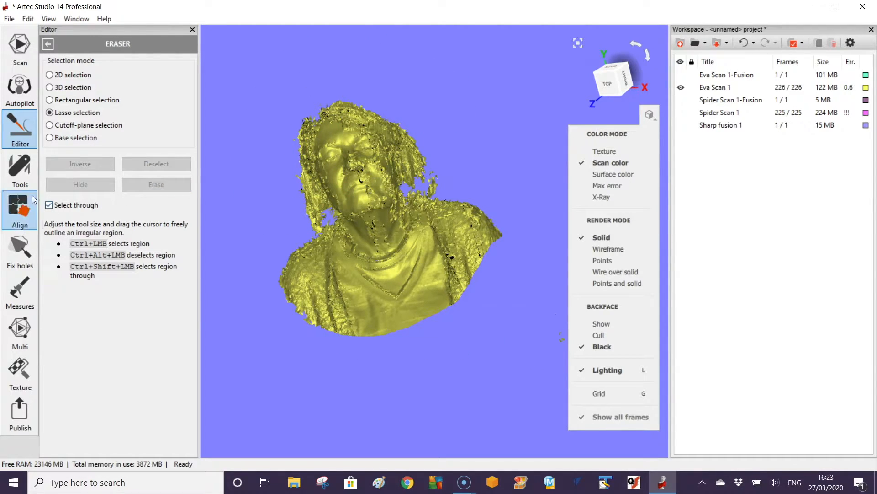
pyautogui.moveTo(19, 171)
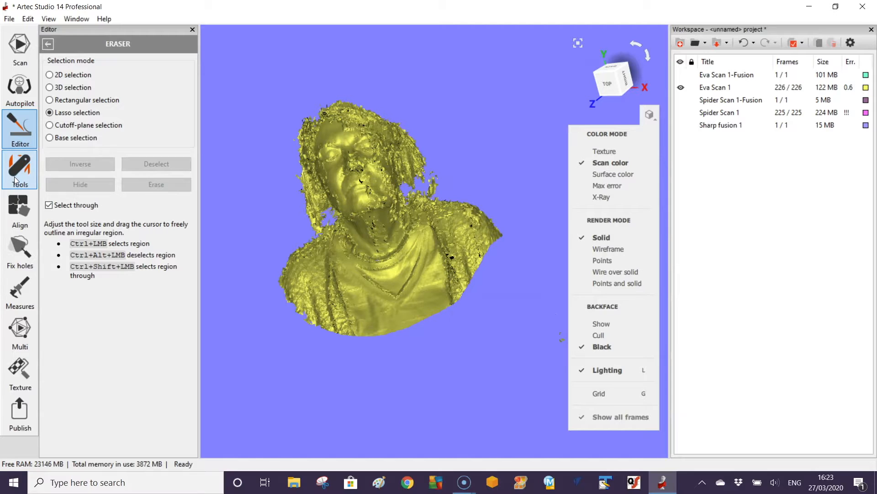
# Run geometry-only global registration on the cleaned Eva Scan 1
pyautogui.click(19, 170)
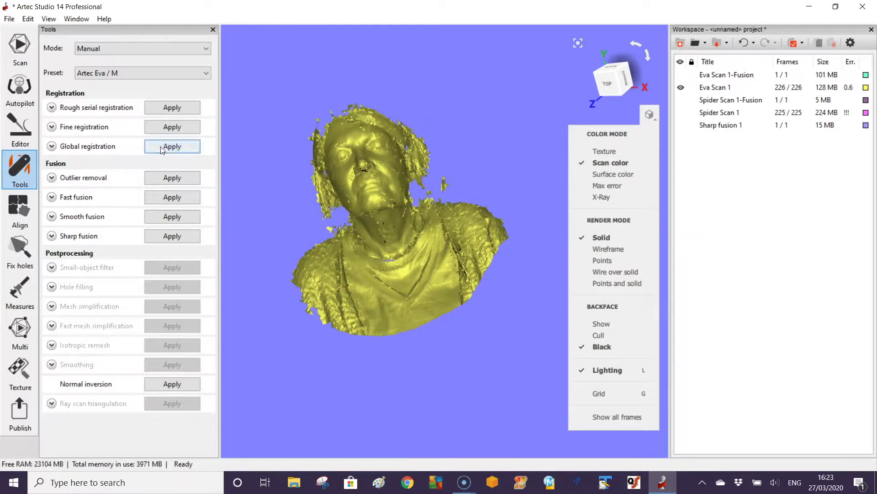
pyautogui.click(171, 147)
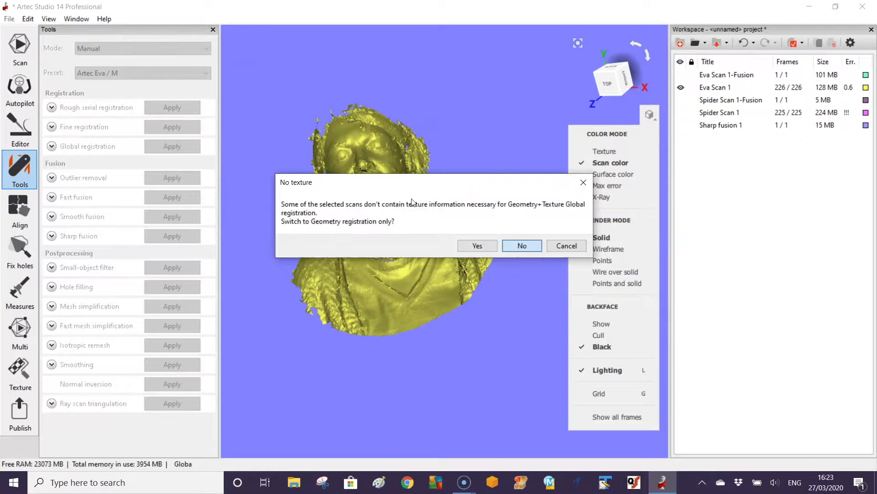
pyautogui.click(476, 245)
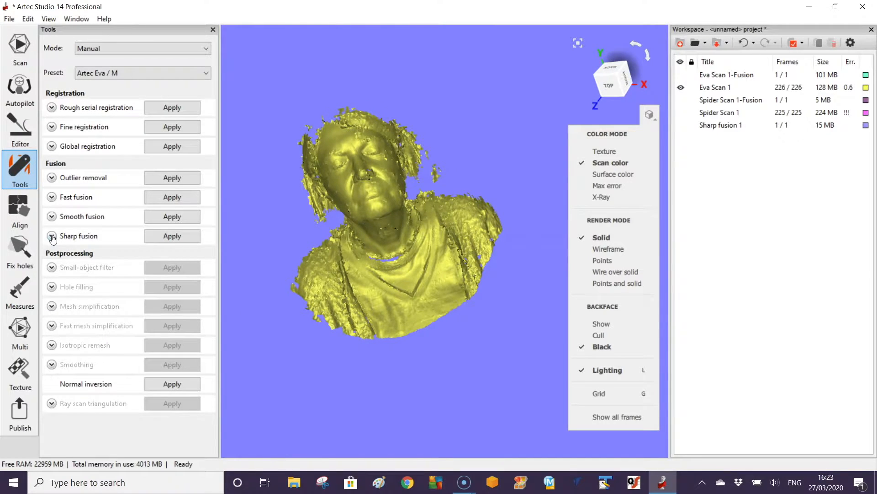
# Fuse the registered Eva scan into a new Sharp fusion 2 mesh
pyautogui.click(172, 236)
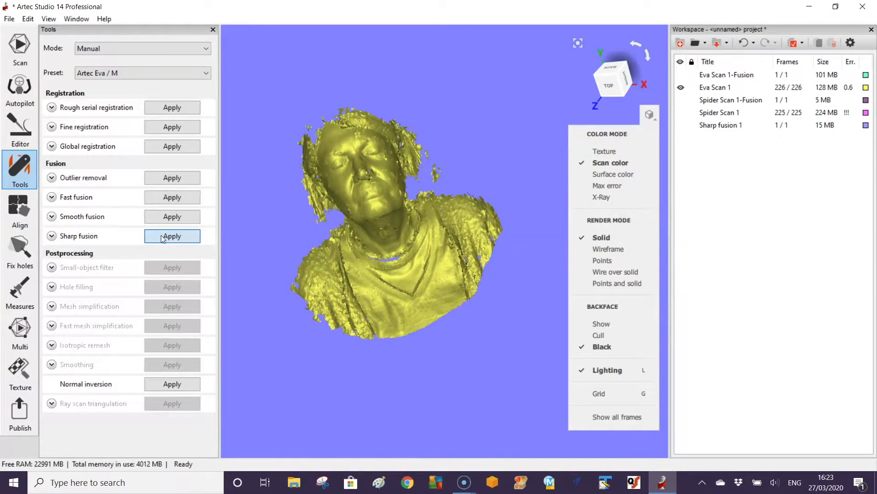
pyautogui.click(172, 236)
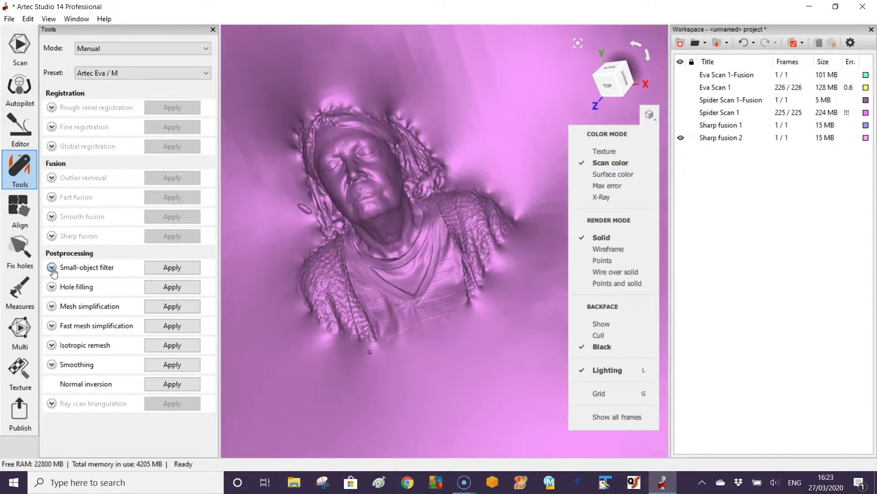
# Apply the small-object filter in Leave_biggest mode to Sharp fusion 2
pyautogui.click(52, 266)
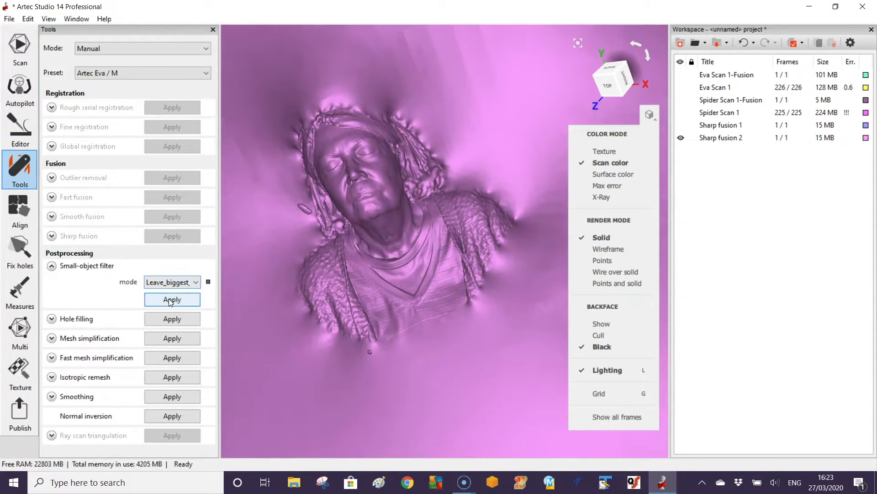
pyautogui.click(172, 300)
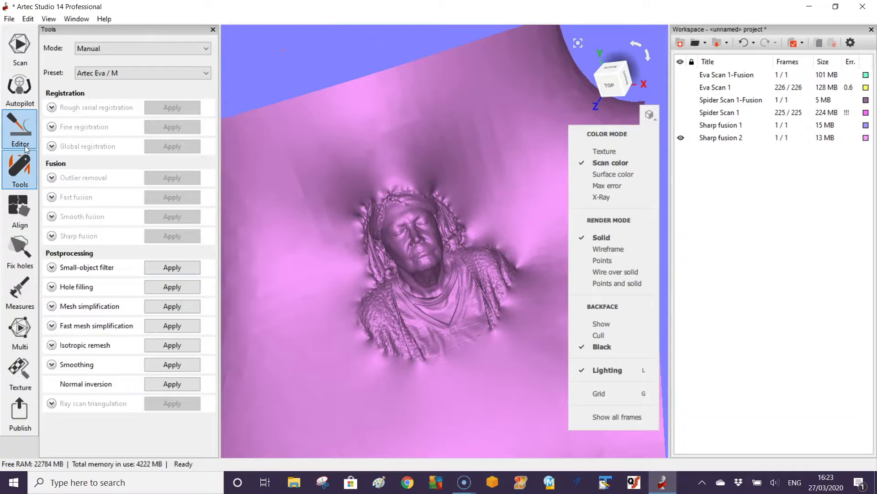
# Erase everything except the lasso-selected face from Sharp fusion 2 via Inverse
pyautogui.click(19, 129)
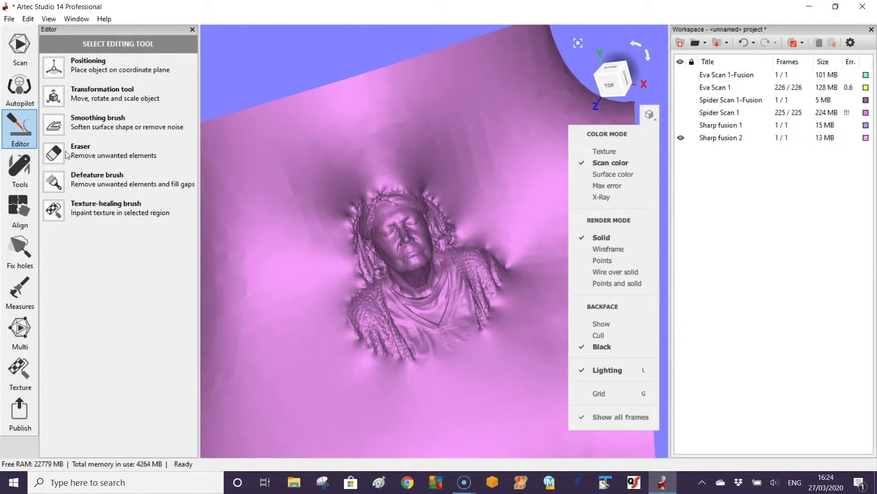
pyautogui.click(80, 151)
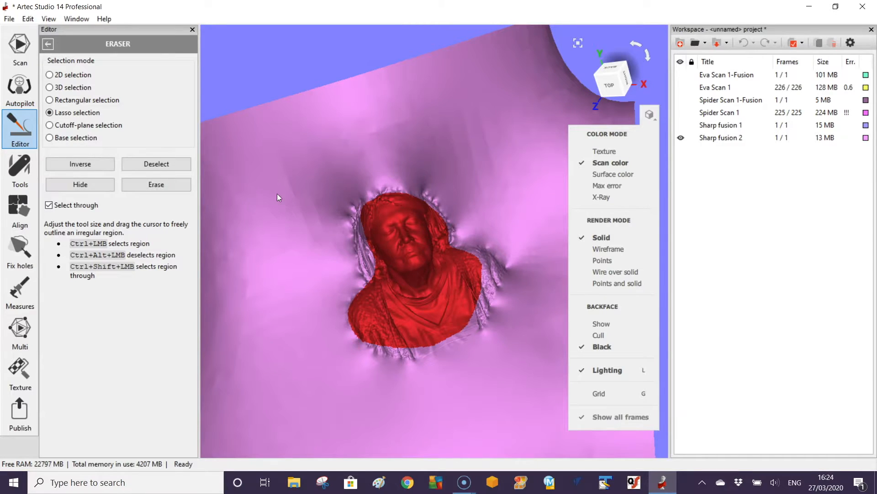
pyautogui.moveTo(81, 163)
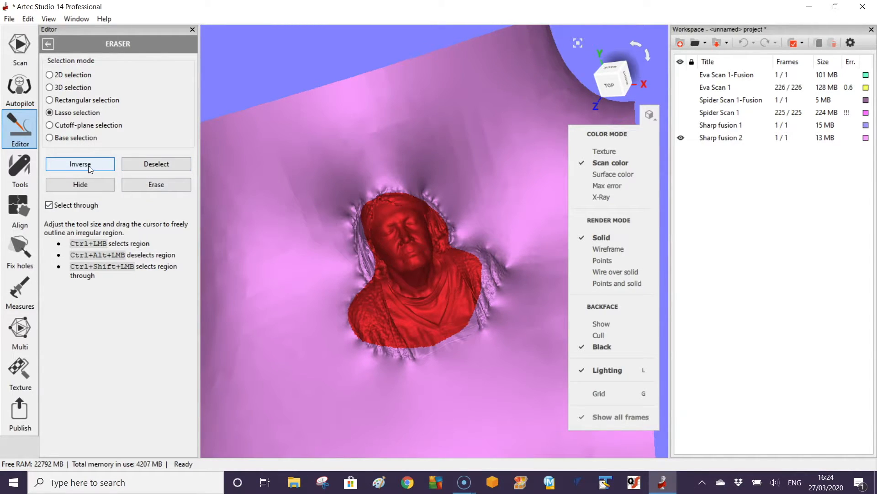
pyautogui.click(81, 164)
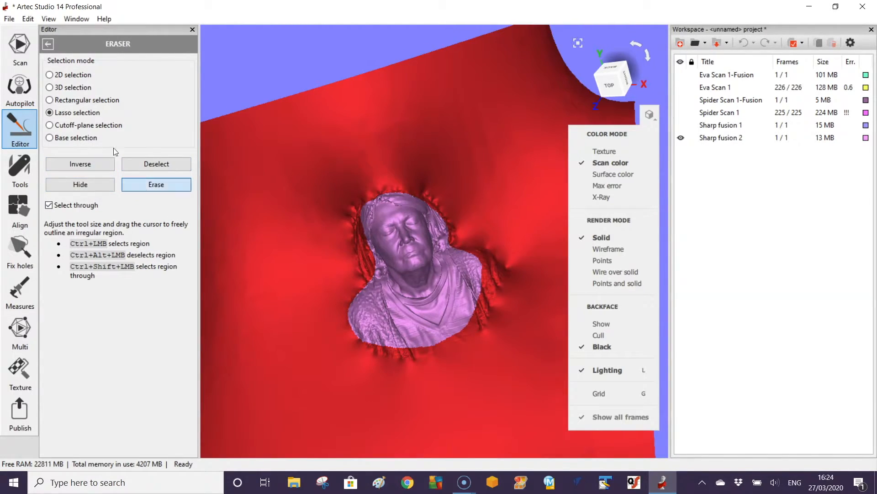
pyautogui.click(156, 184)
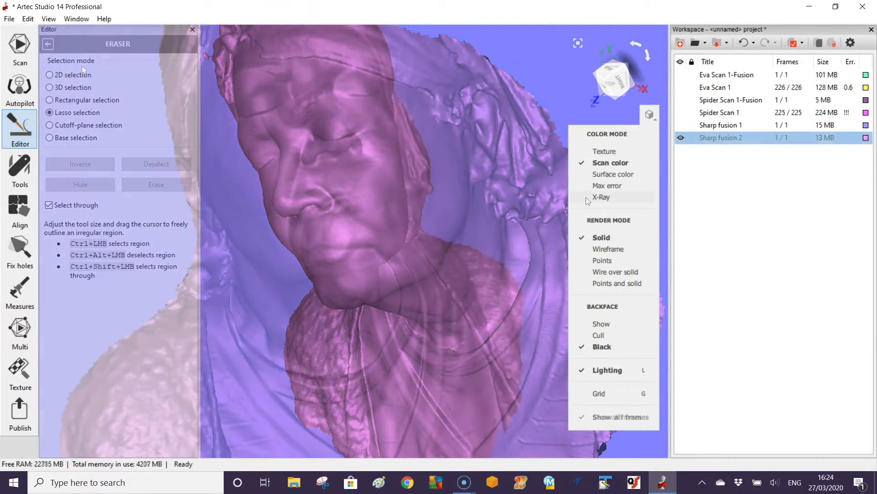
# Display the cleaned Sharp fusion 2 mesh in X-Ray colour mode
pyautogui.click(9, 18)
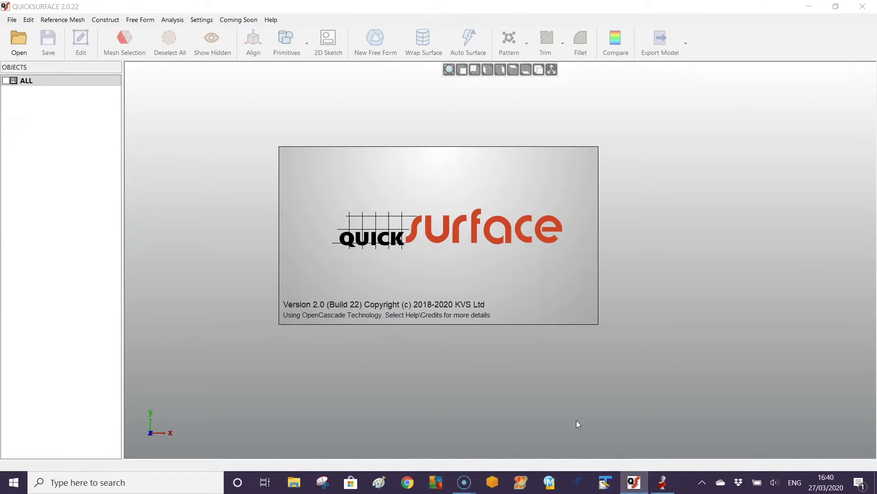
pyautogui.moveTo(349, 215)
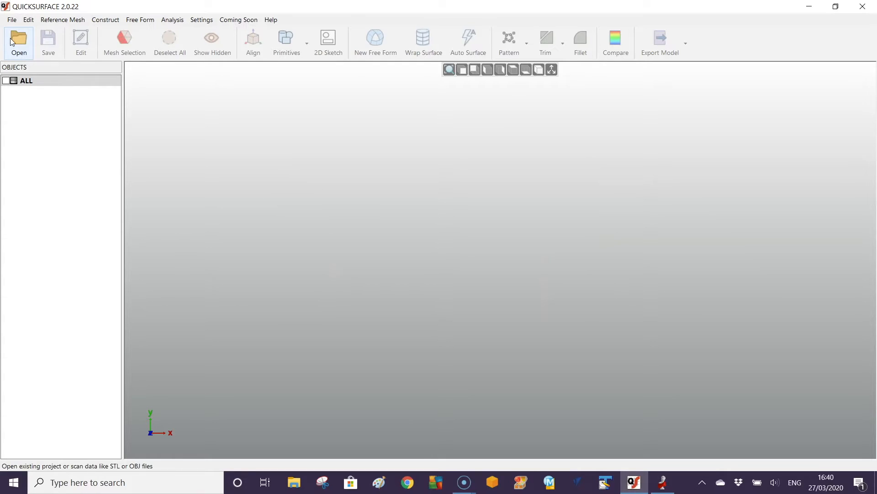
# Load EVA faces.stl from the EVA and Space Spider faces folder as the reference mesh
pyautogui.click(19, 42)
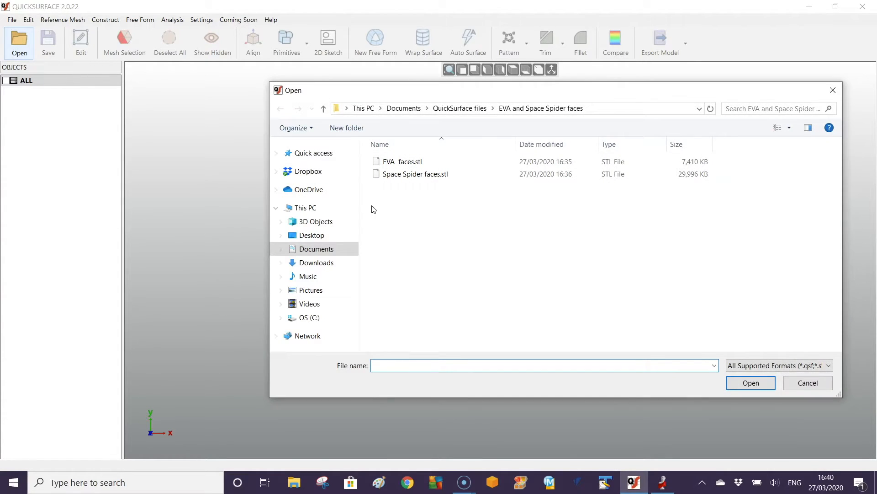
pyautogui.click(402, 160)
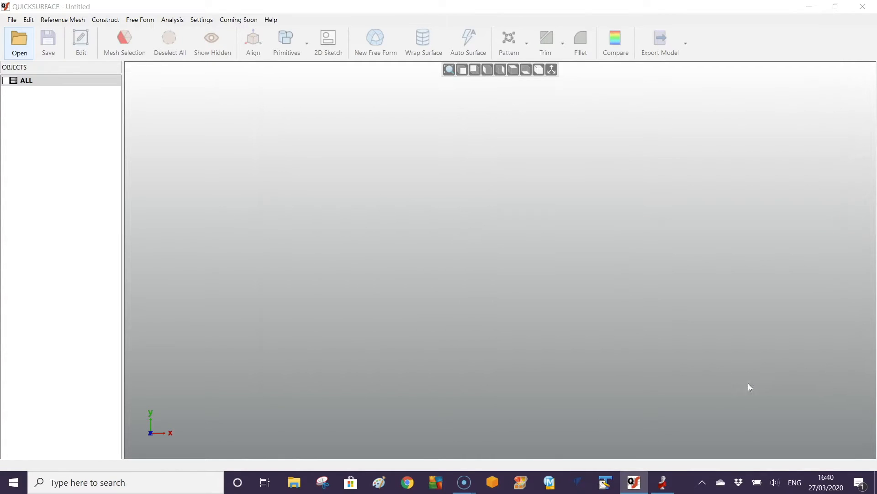
pyautogui.click(19, 42)
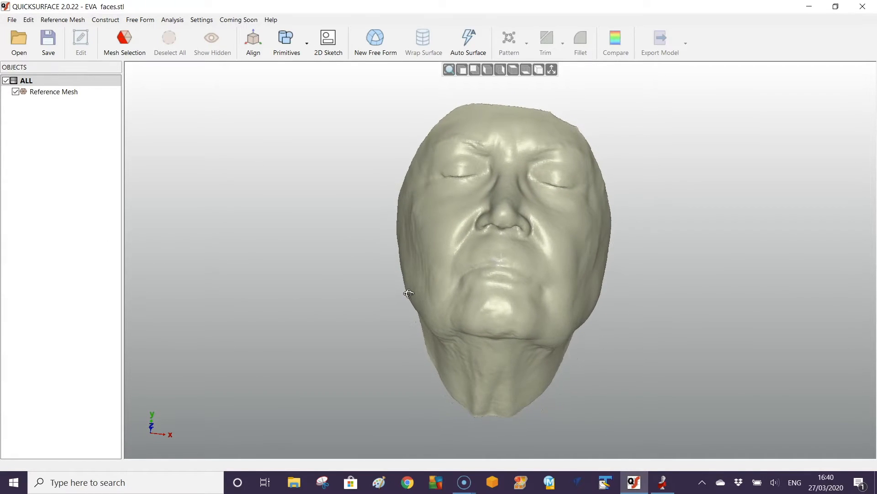
# Create Auto Surface(1) over the face at Higher feature detail (4124 quads) and accept it
pyautogui.click(468, 42)
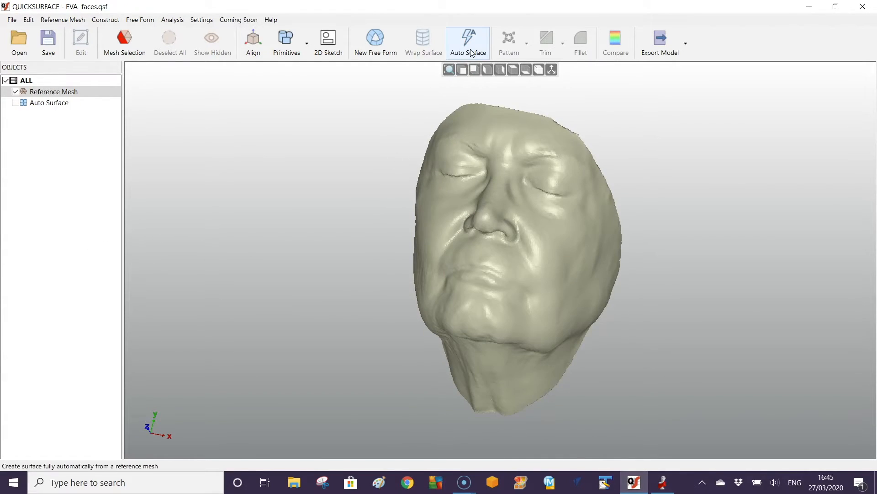
pyautogui.click(467, 42)
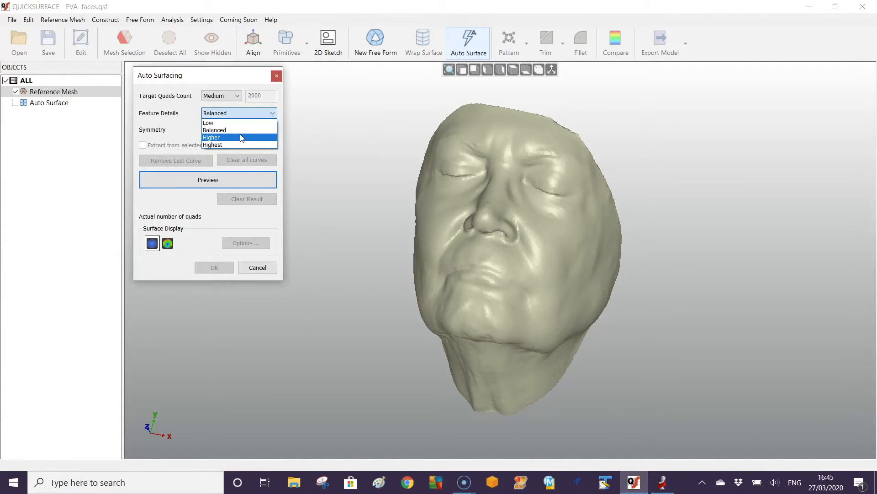
pyautogui.click(211, 137)
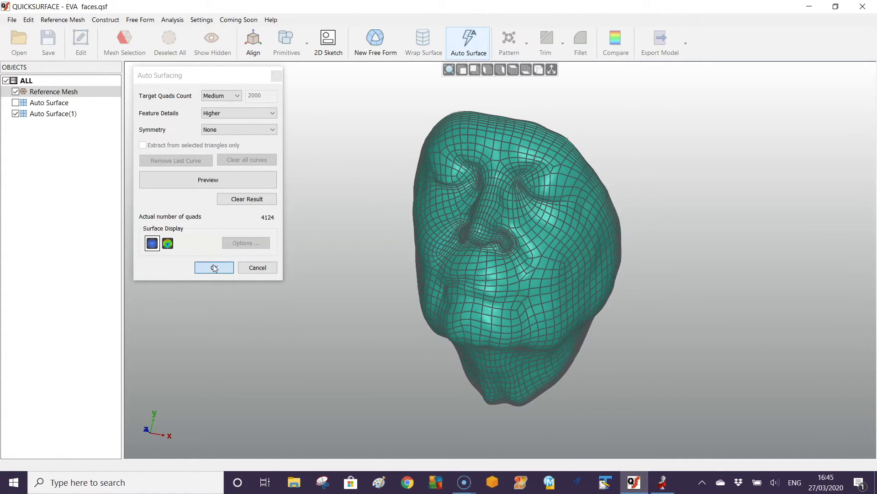
pyautogui.click(214, 267)
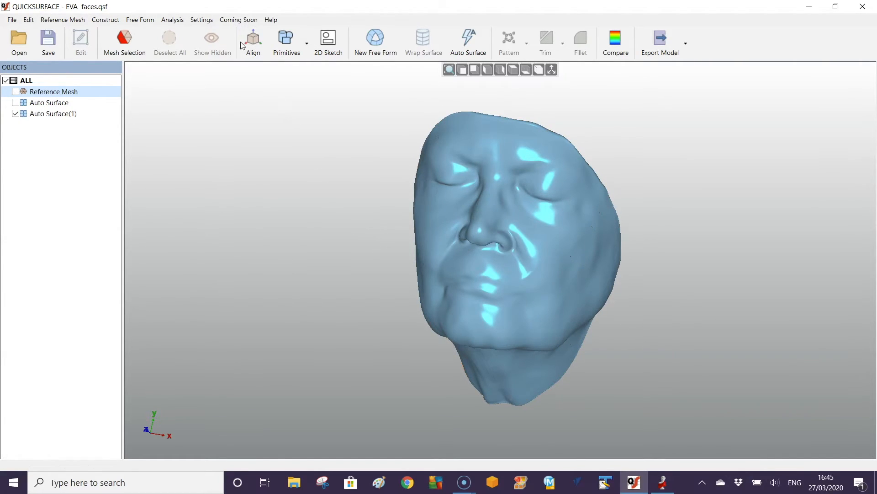
pyautogui.click(173, 19)
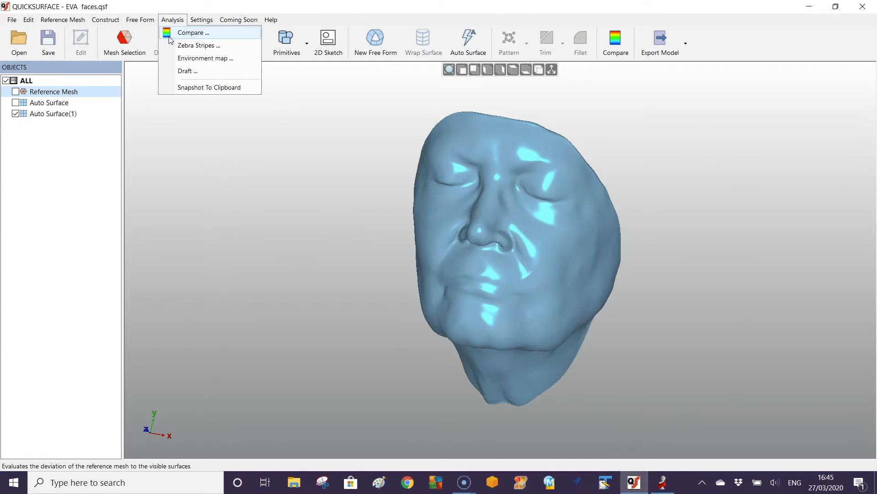
pyautogui.click(198, 46)
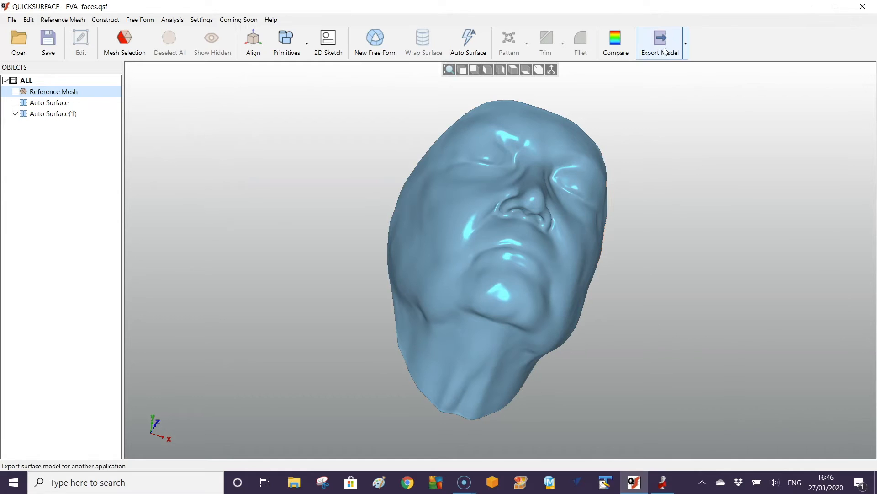
# Export the auto surface as STEP file EVA faces all.stp in the faces folder
pyautogui.click(660, 42)
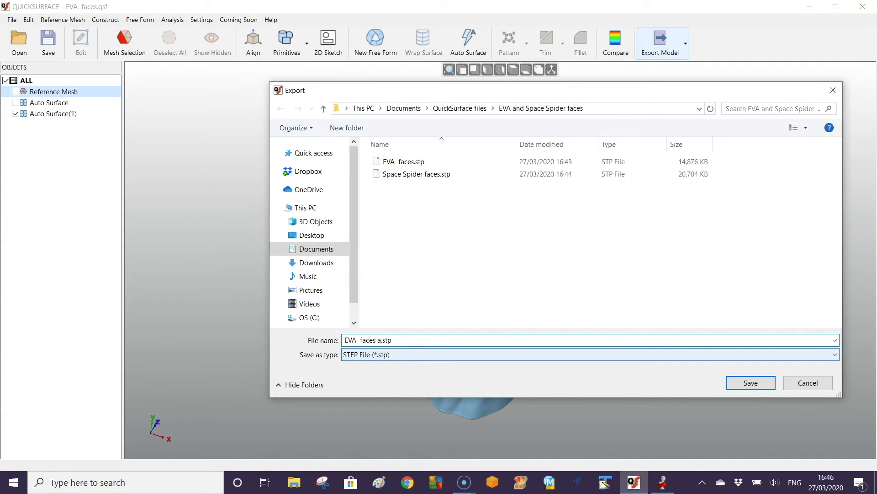
pyautogui.write('ll')
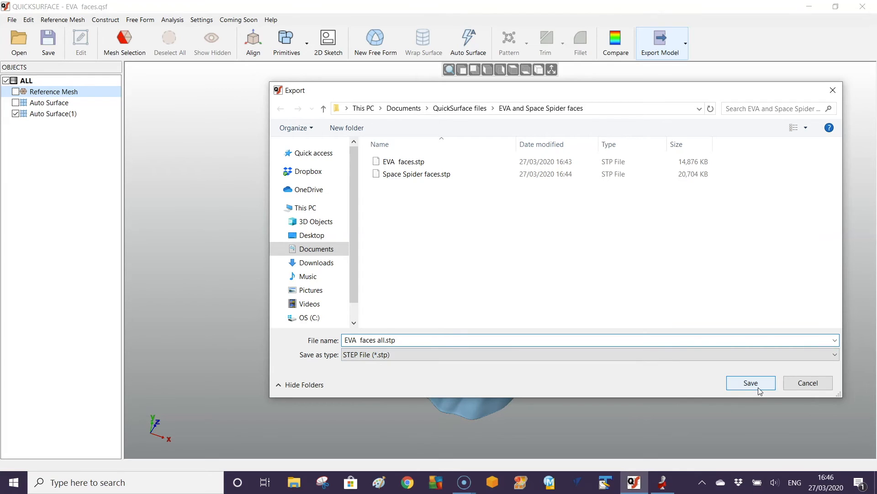
pyautogui.click(751, 383)
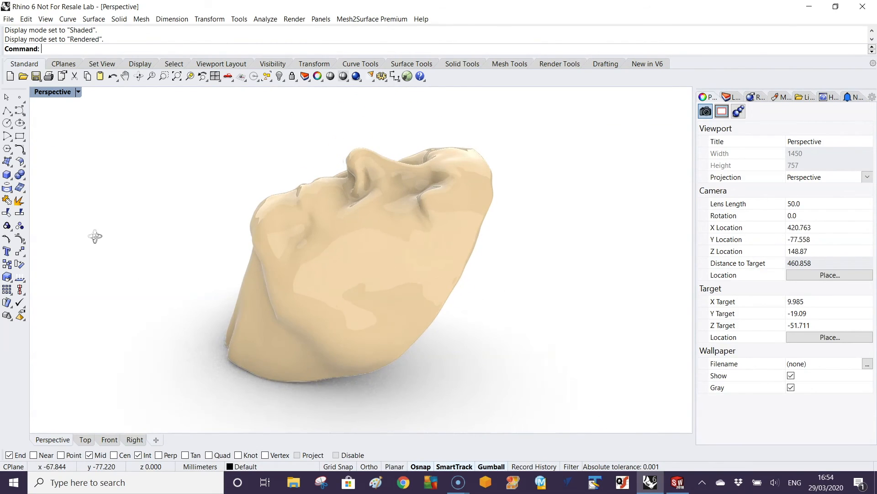
# Show the EVA faces all STEP surface opened as a part in SolidWorks
pyautogui.click(676, 482)
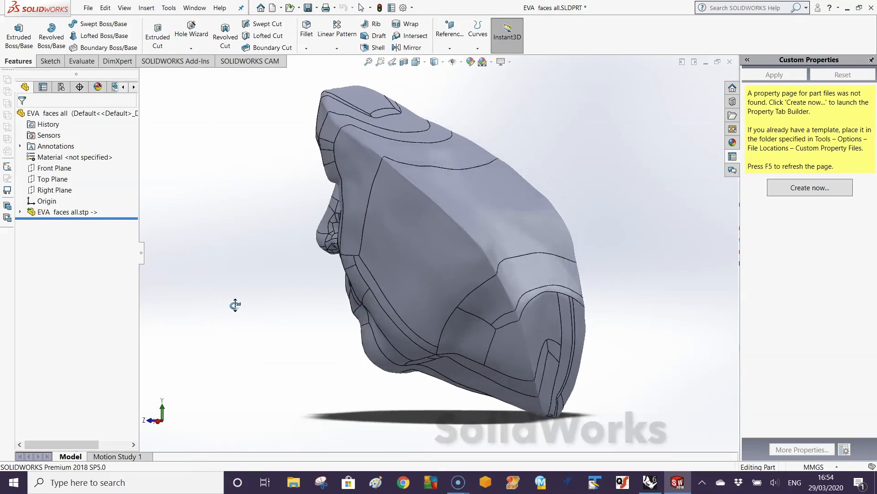